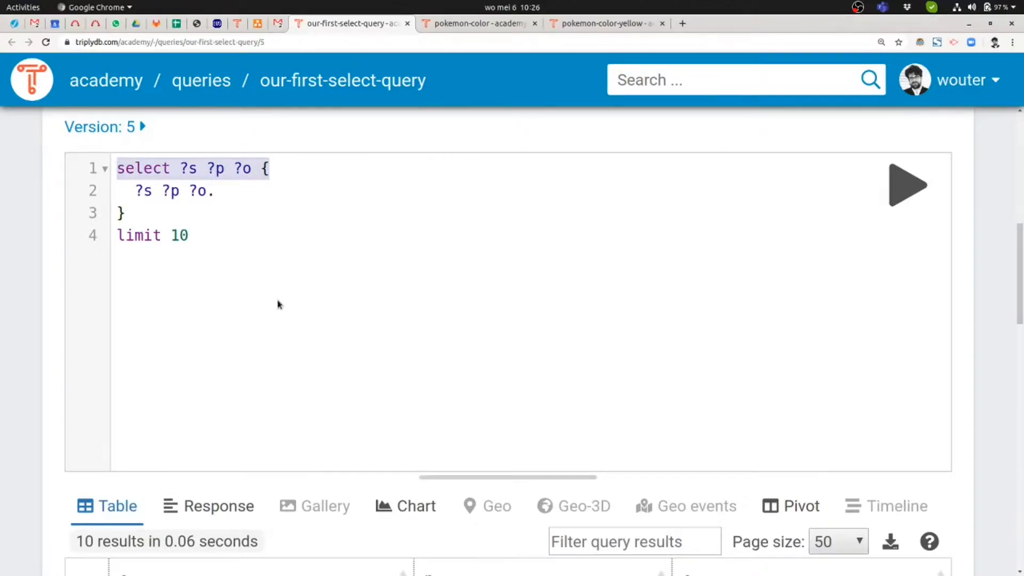
pyautogui.moveTo(222, 273)
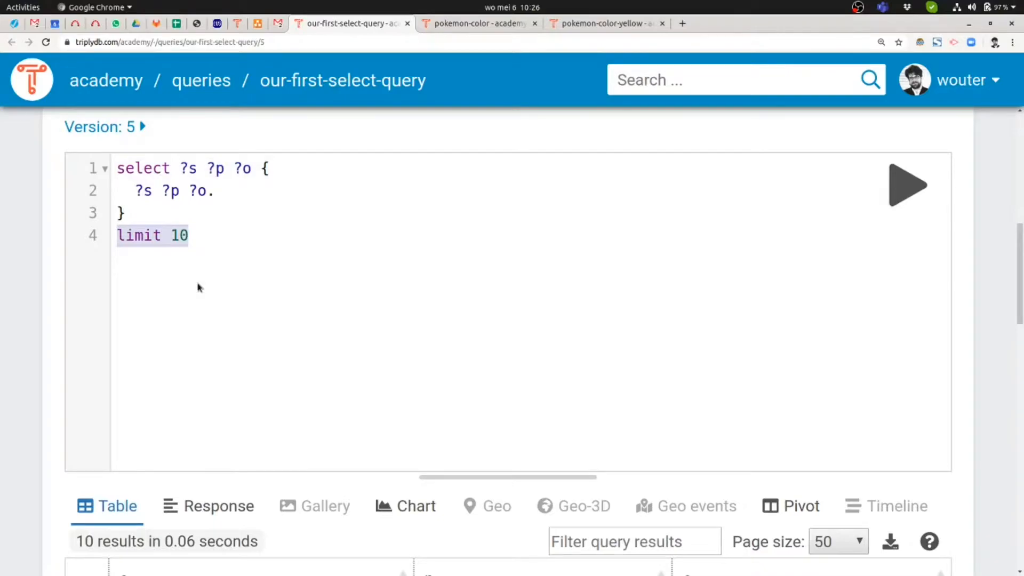
pyautogui.moveTo(206, 249)
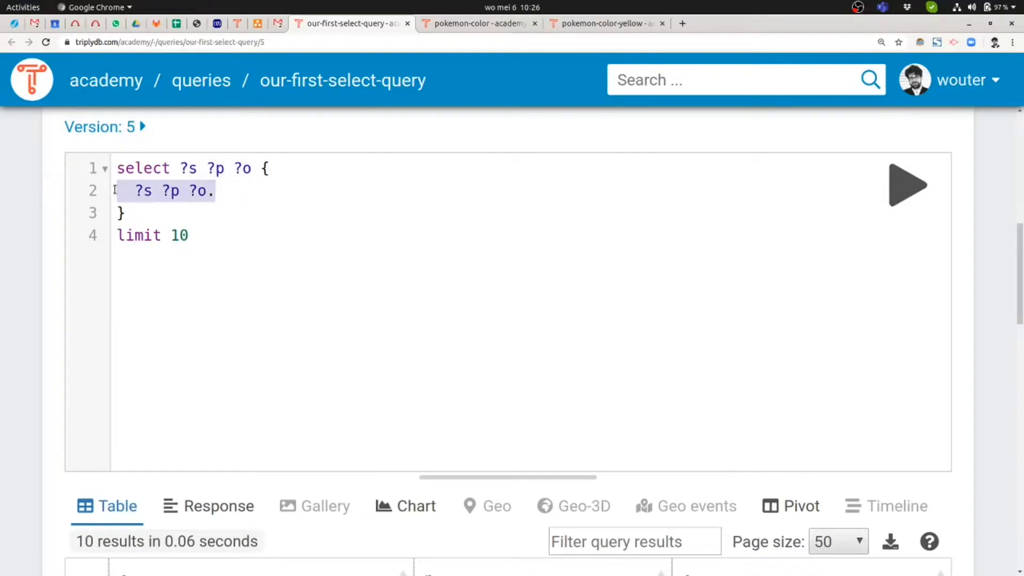
# Step: Rerun the pokemon-color query and view its table of ten Pokémon with their colour values
pyautogui.click(479, 22)
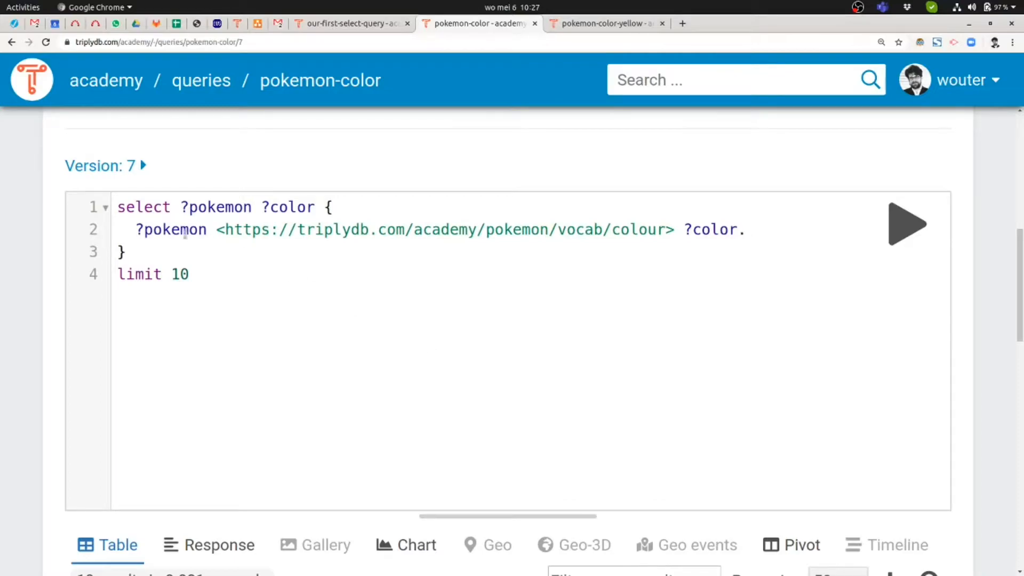
pyautogui.doubleClick(171, 230)
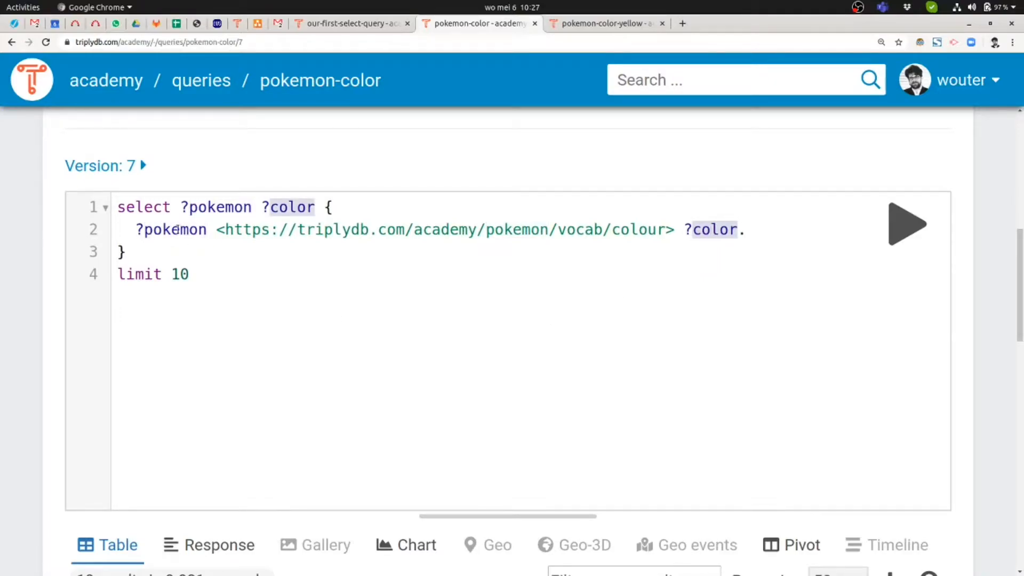
pyautogui.click(708, 230)
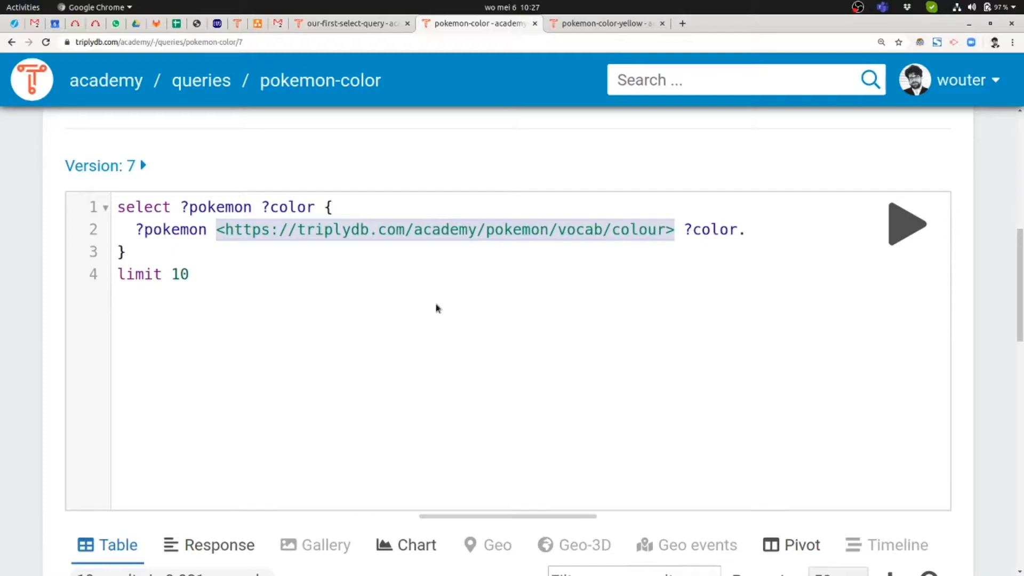
pyautogui.click(214, 230)
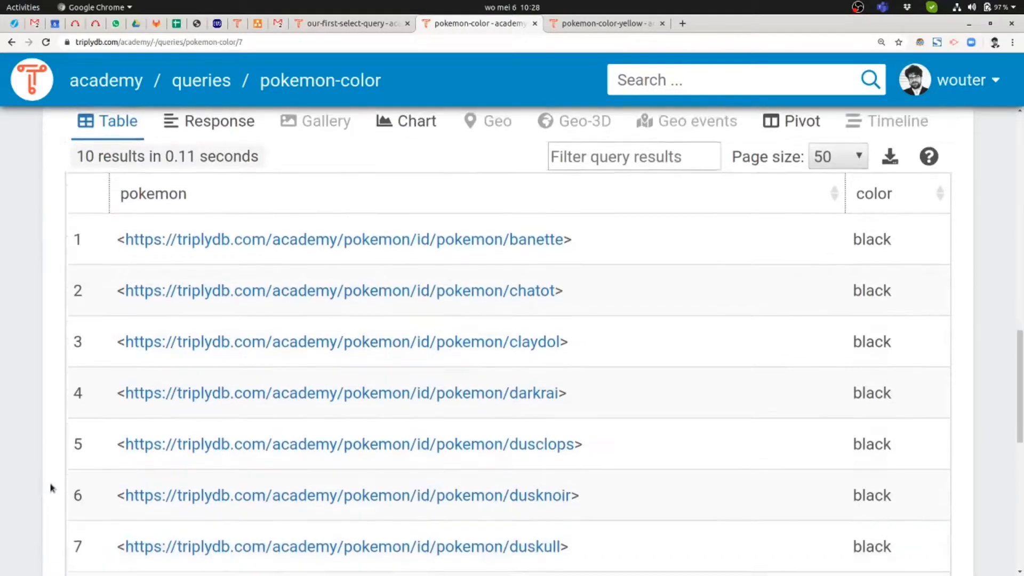
pyautogui.scroll(-3)
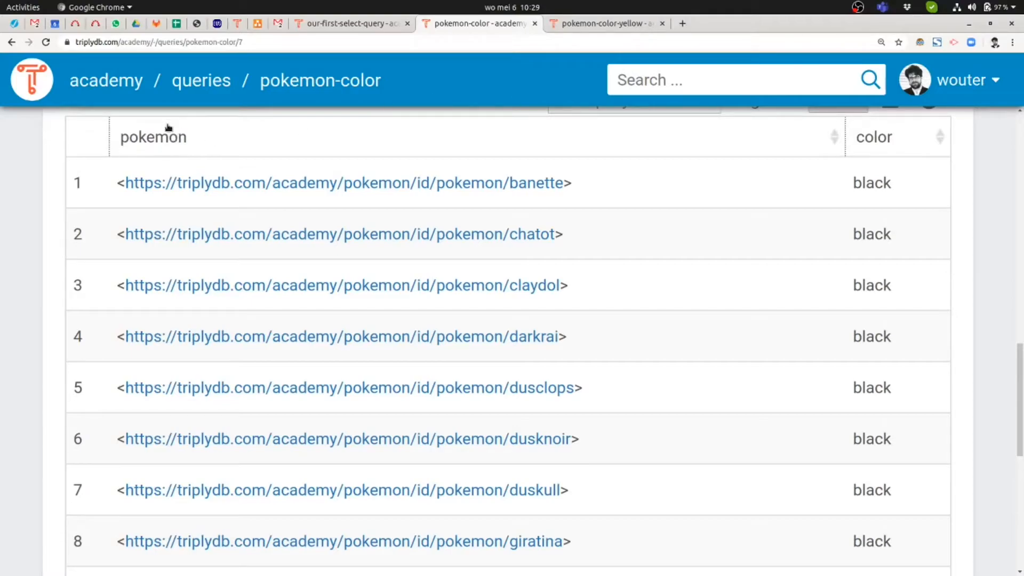
pyautogui.moveTo(873, 153)
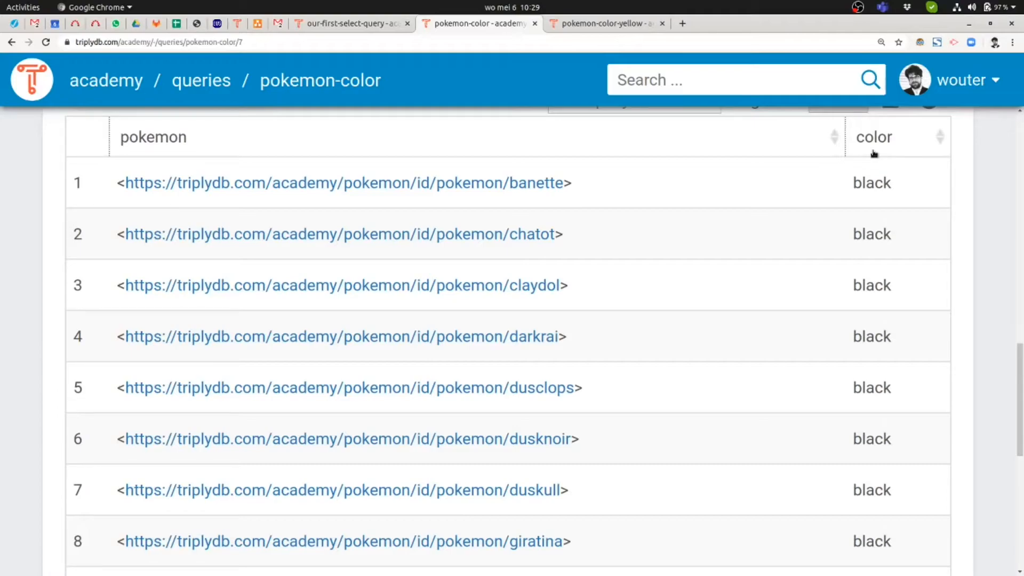
pyautogui.moveTo(143, 208)
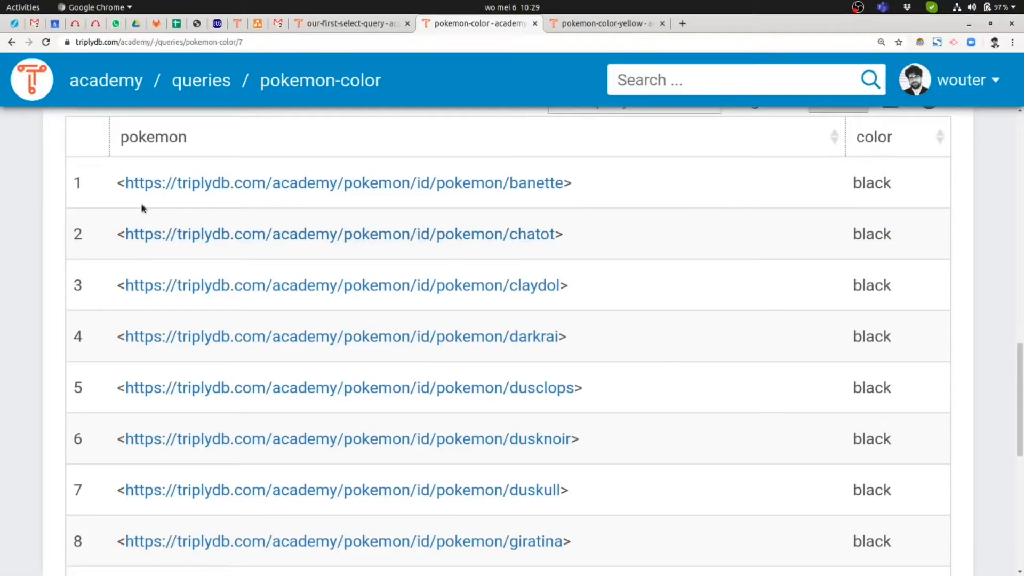
pyautogui.moveTo(124, 203)
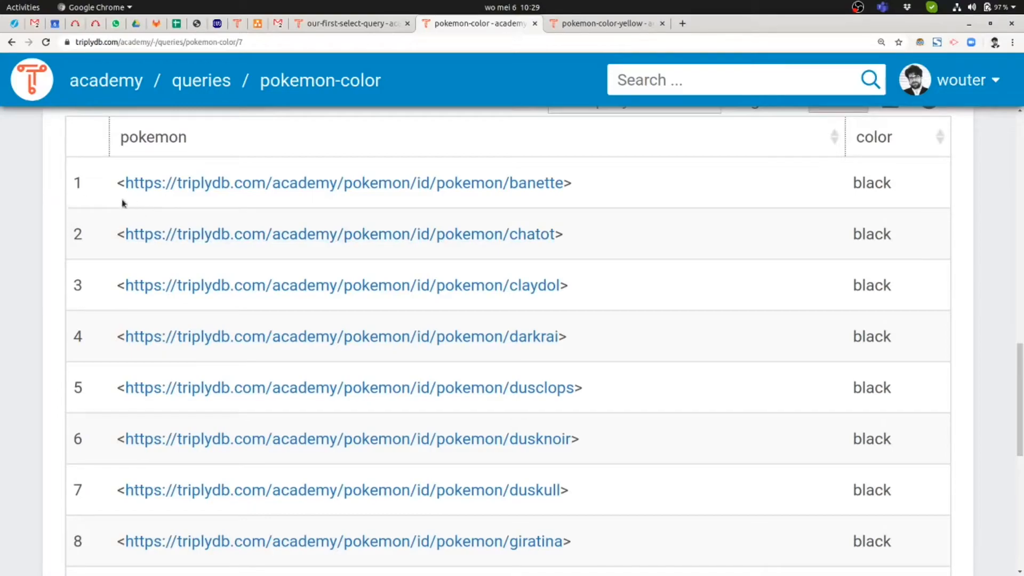
pyautogui.moveTo(826, 238)
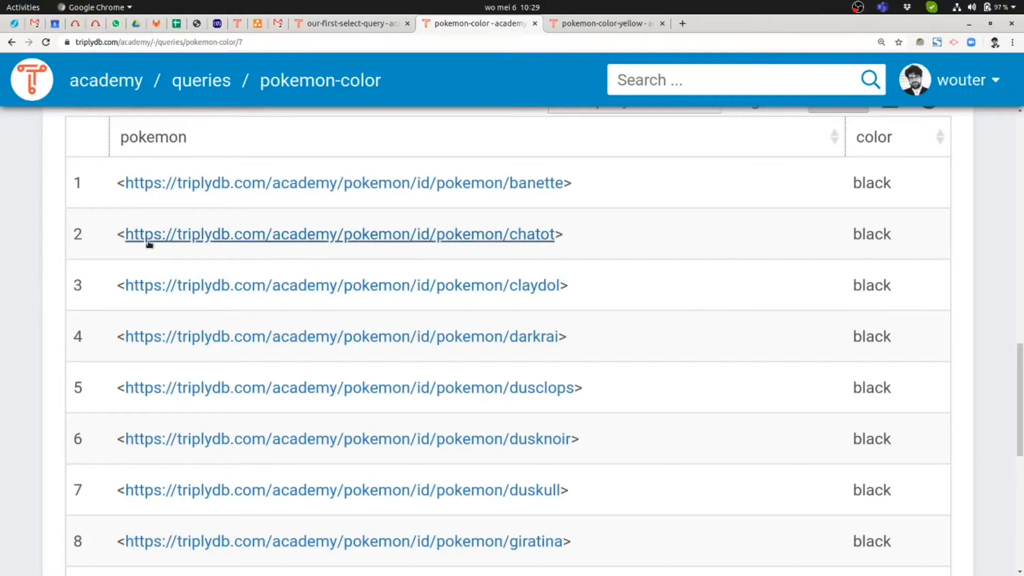
pyautogui.moveTo(372, 182)
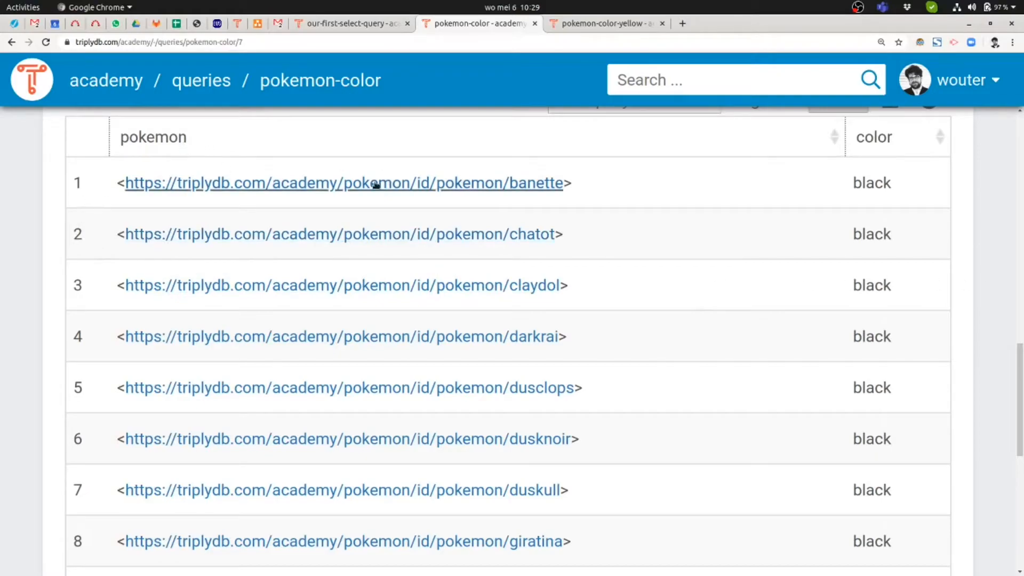
pyautogui.moveTo(398, 188)
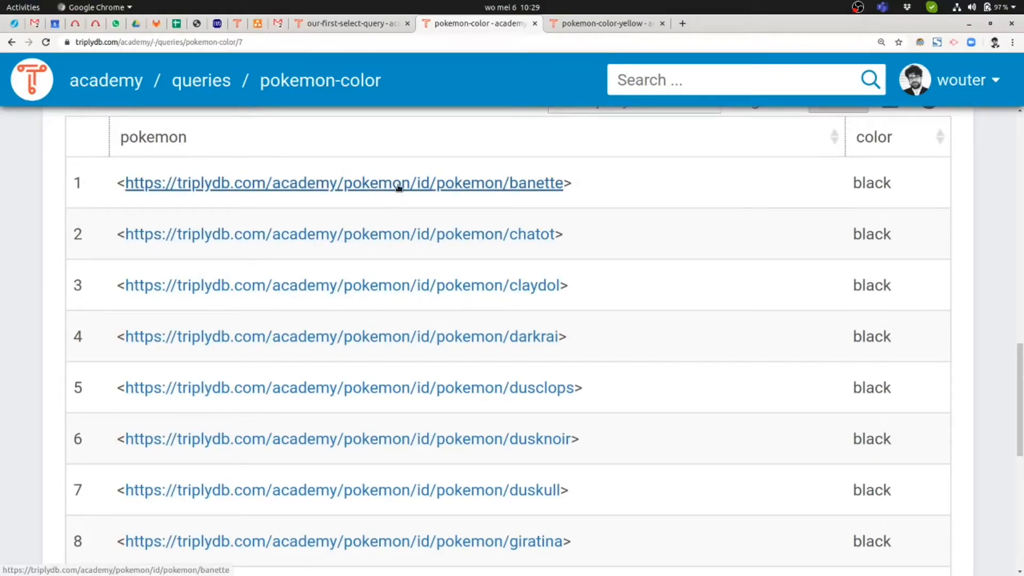
pyautogui.moveTo(342, 182)
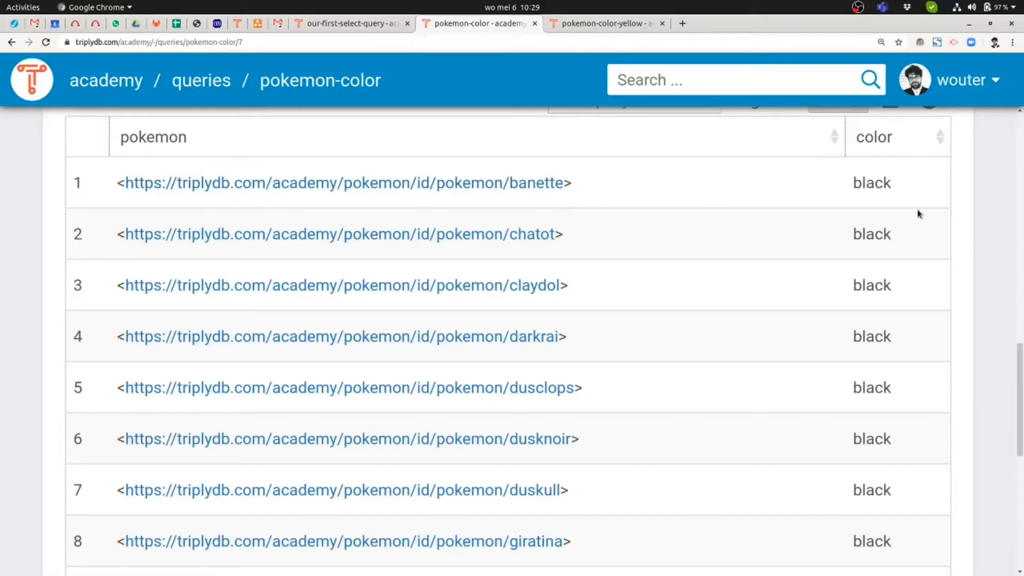
pyautogui.moveTo(867, 149)
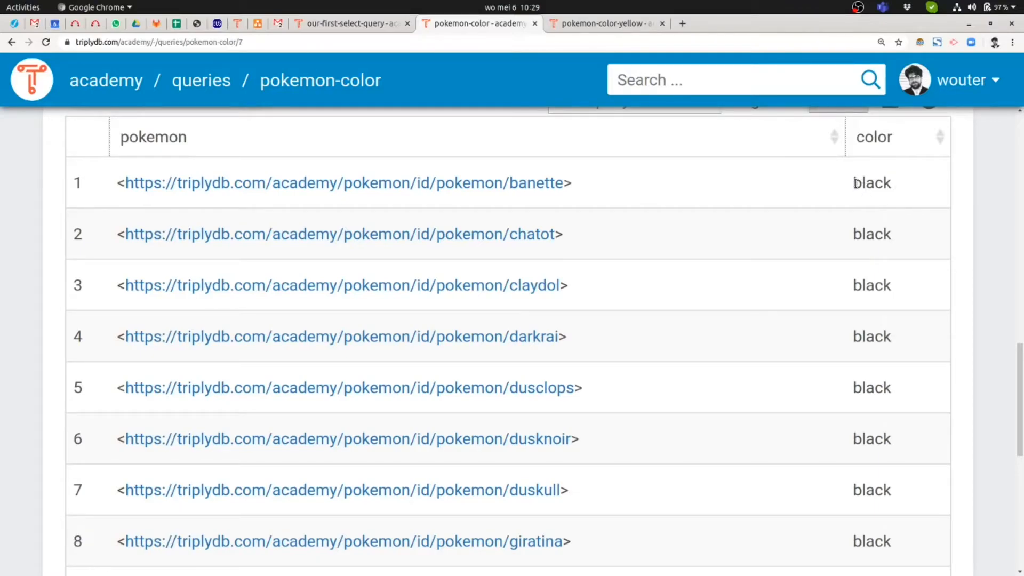
pyautogui.moveTo(891, 185)
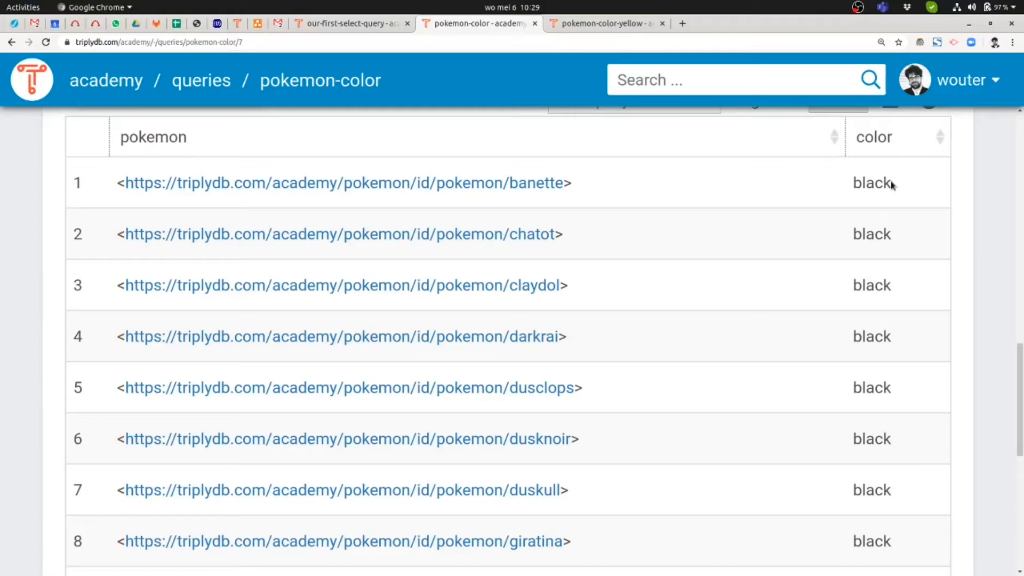
pyautogui.moveTo(886, 307)
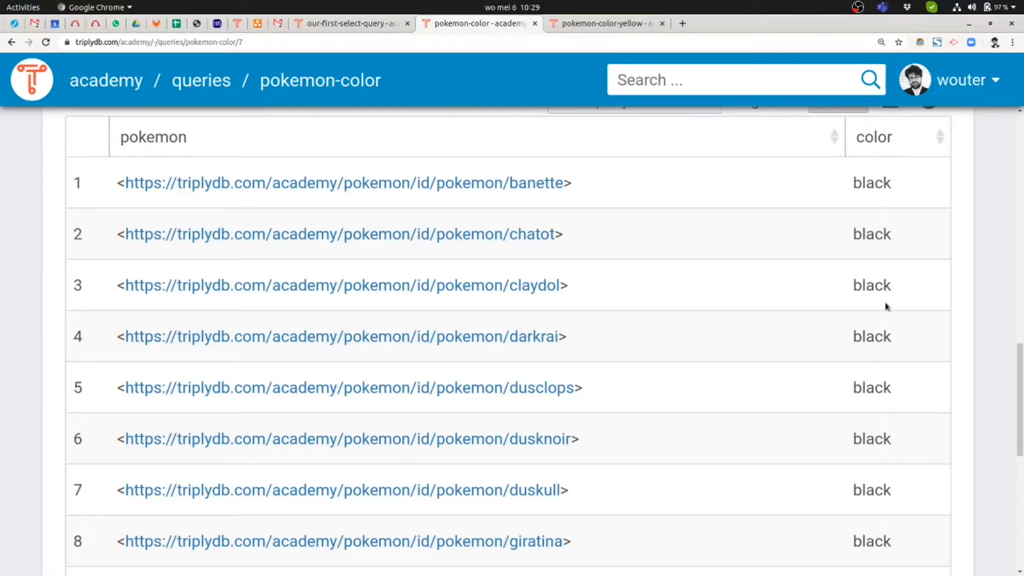
pyautogui.moveTo(886, 198)
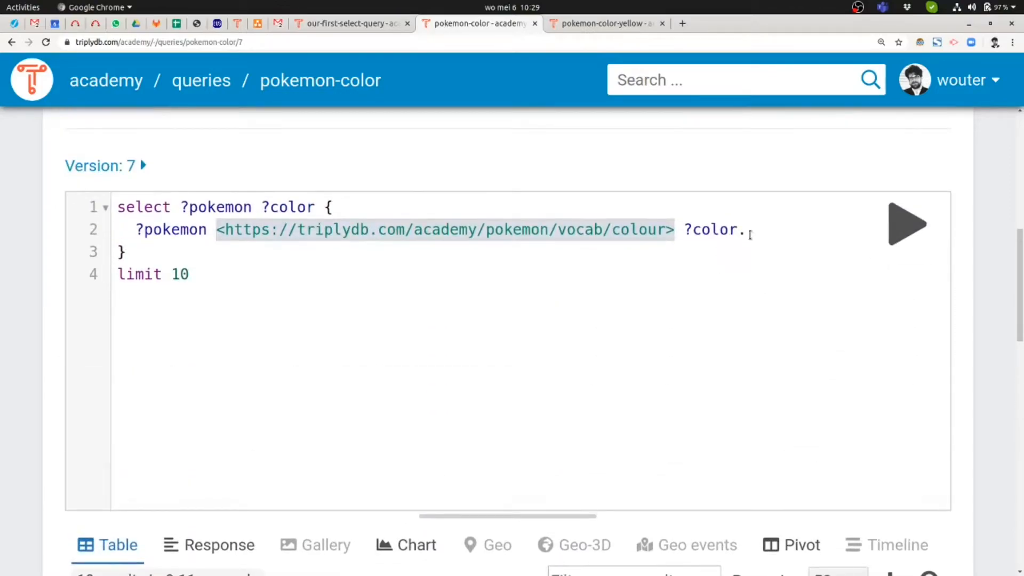
pyautogui.click(603, 22)
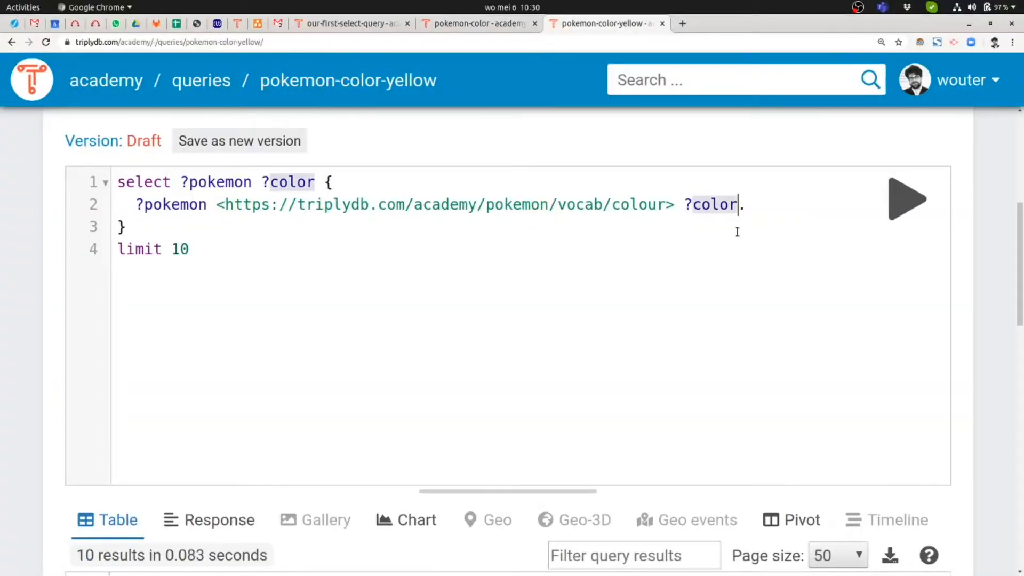
# Step: Replace ?color in the triple pattern with the literal "yellow" via autocomplete
pyautogui.press('BackSpace')
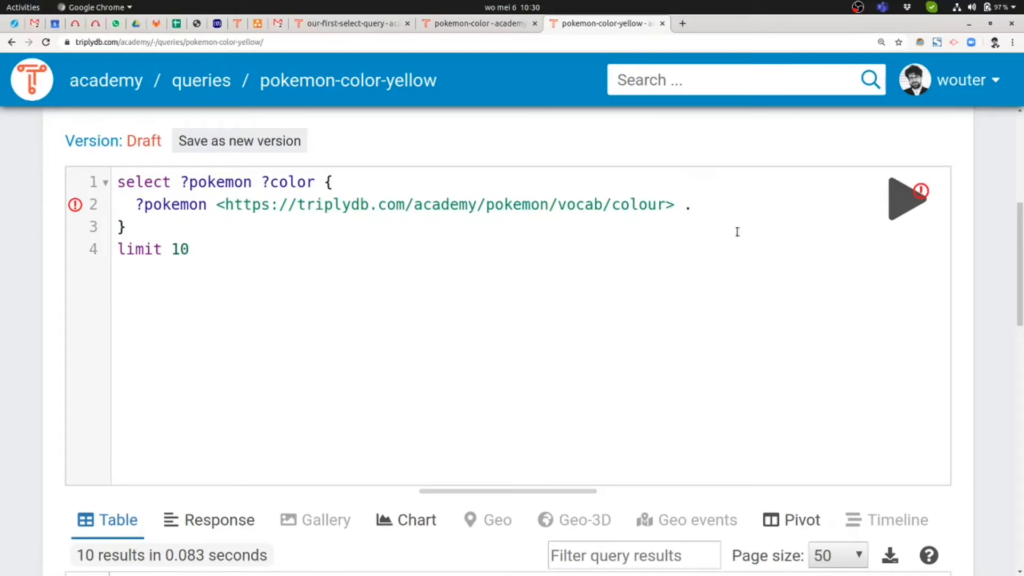
pyautogui.write('"')
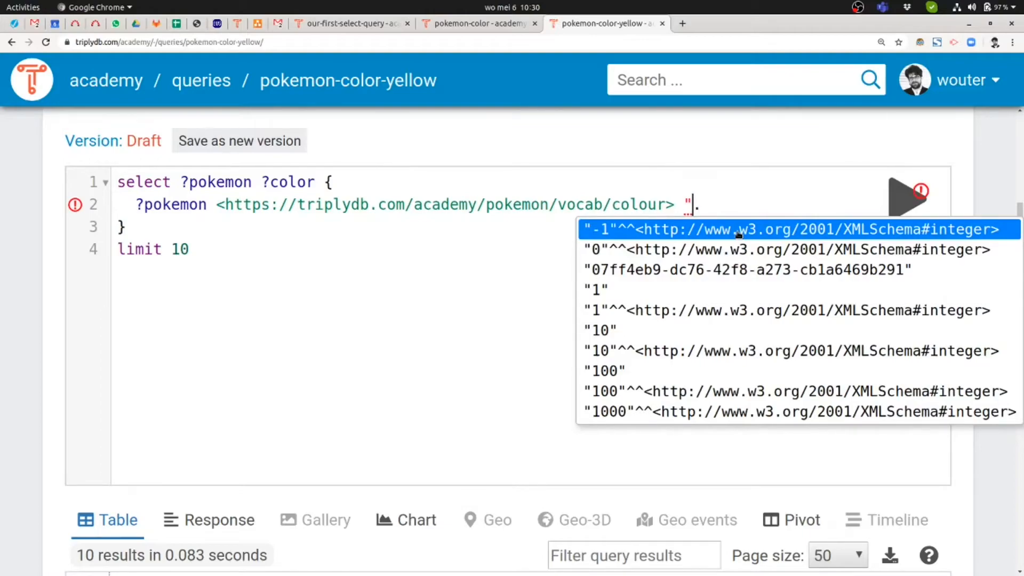
pyautogui.write('y')
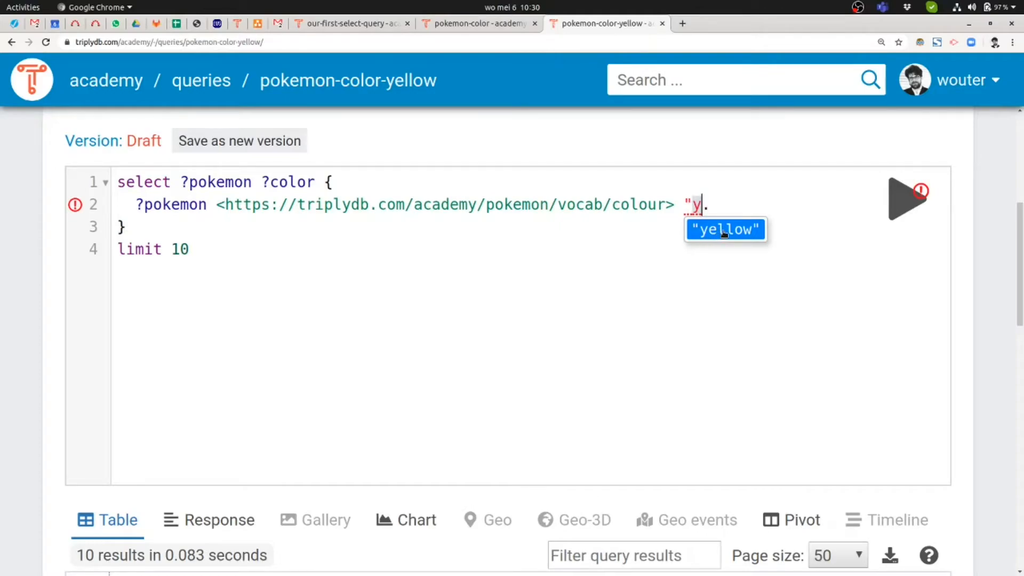
pyautogui.click(725, 229)
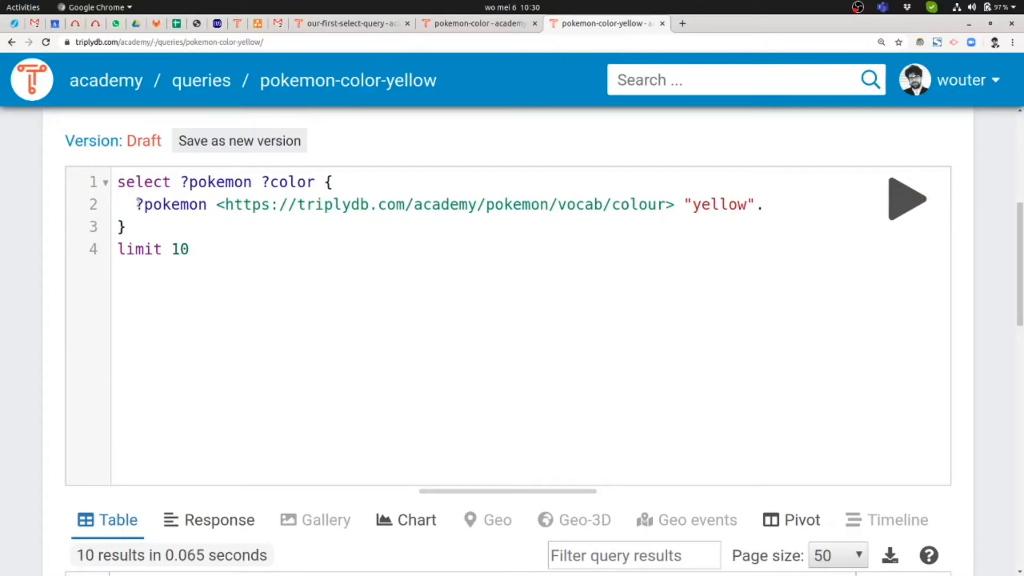
pyautogui.doubleClick(171, 204)
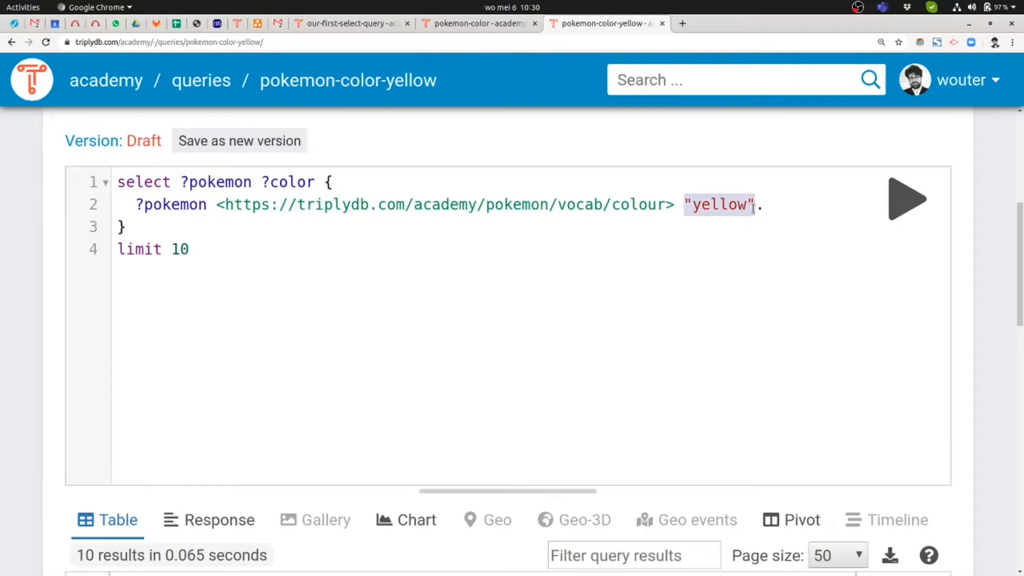
pyautogui.moveTo(408, 190)
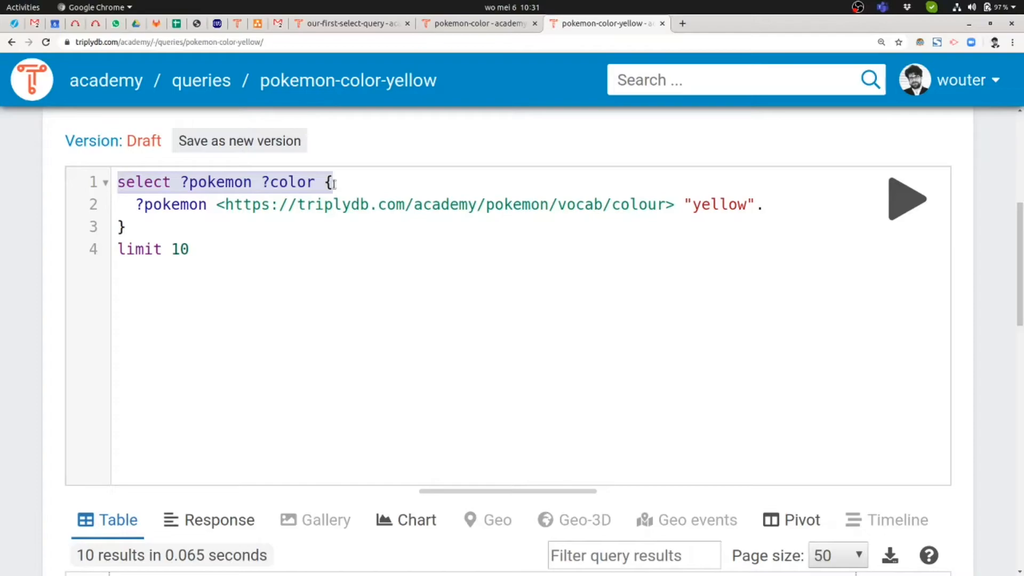
pyautogui.moveTo(306, 190)
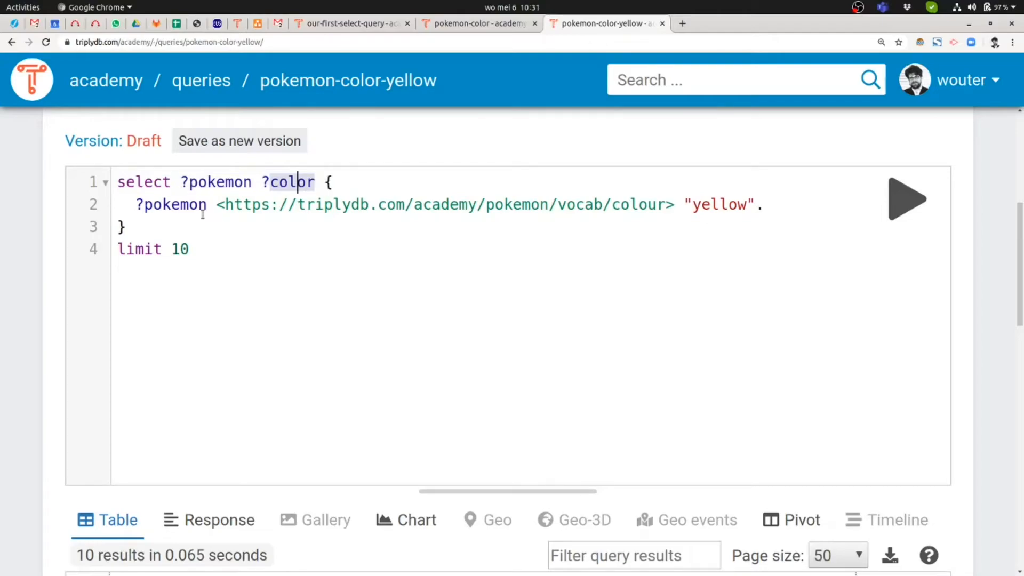
# Step: Remove ?color from the select clause so results list only the pokemon column
pyautogui.press('BackSpace')
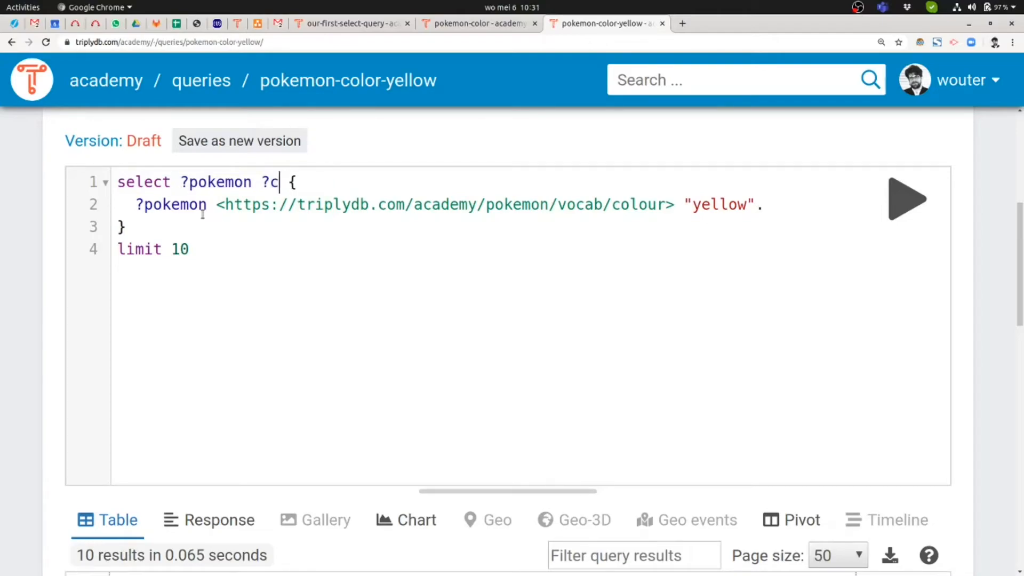
pyautogui.press('Backspace')
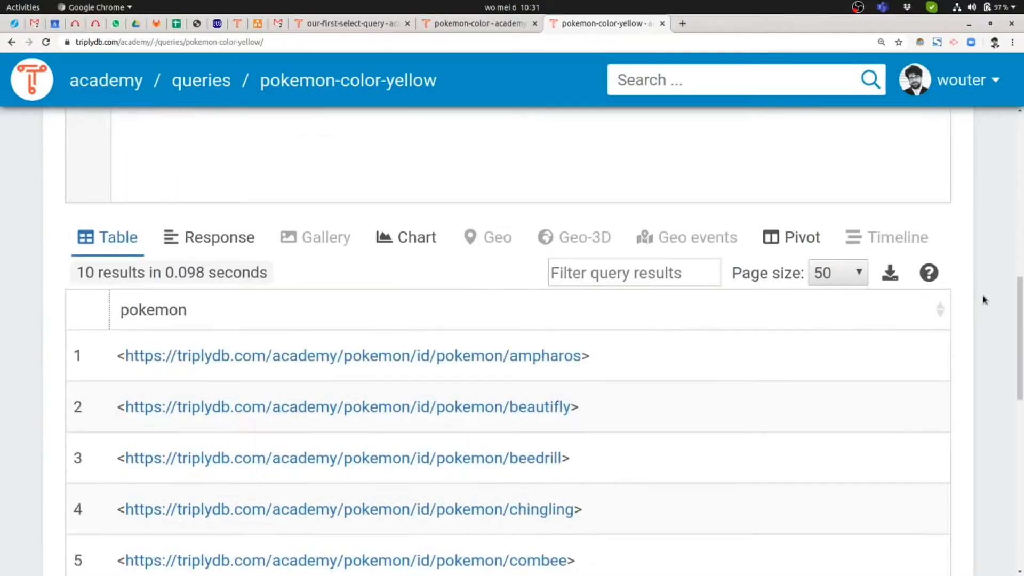
# Step: Open the Ampharos resource page from the yellow Pokémon results table
pyautogui.scroll(-3)
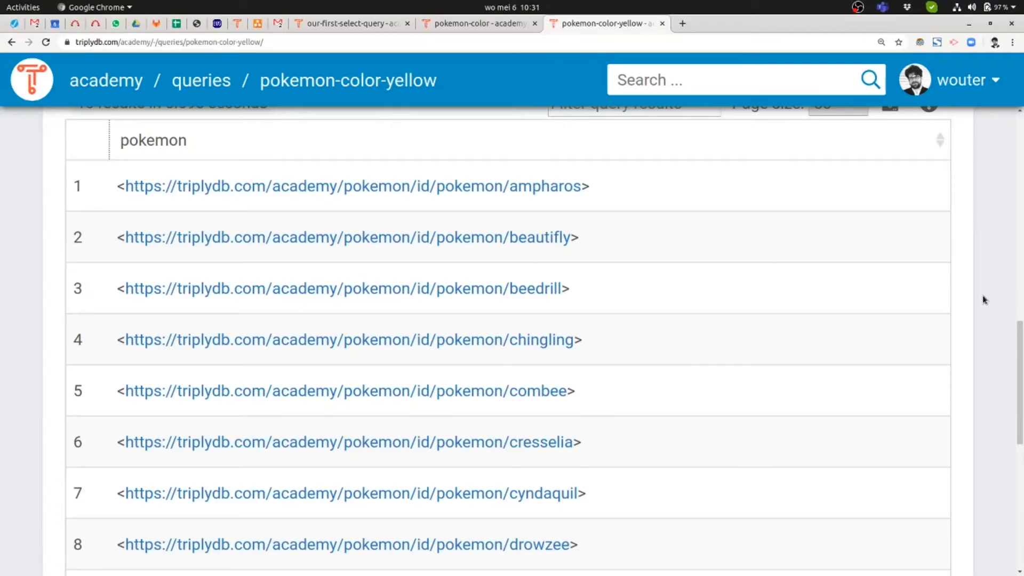
pyautogui.moveTo(466, 169)
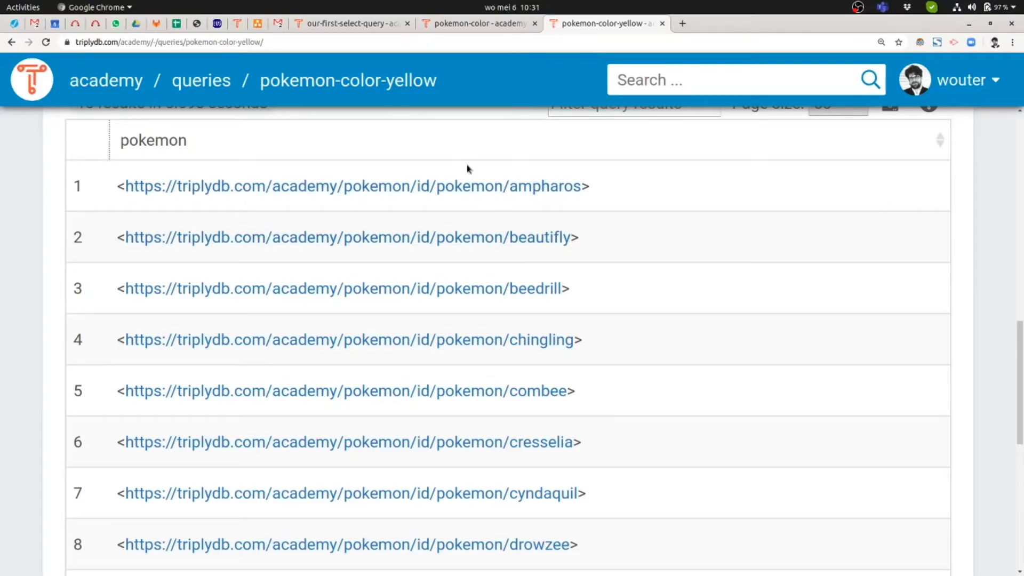
pyautogui.moveTo(461, 390)
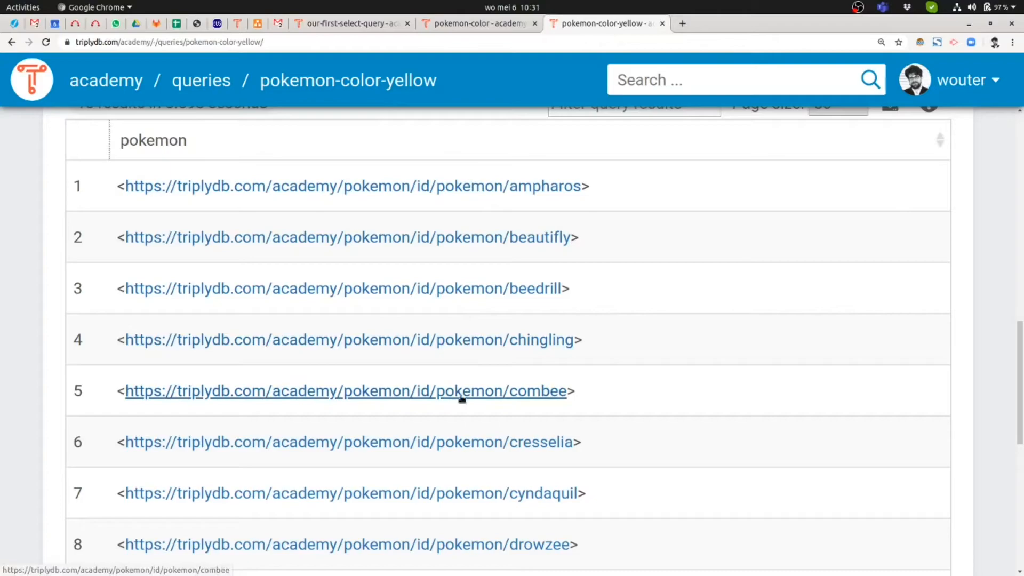
pyautogui.moveTo(444, 185)
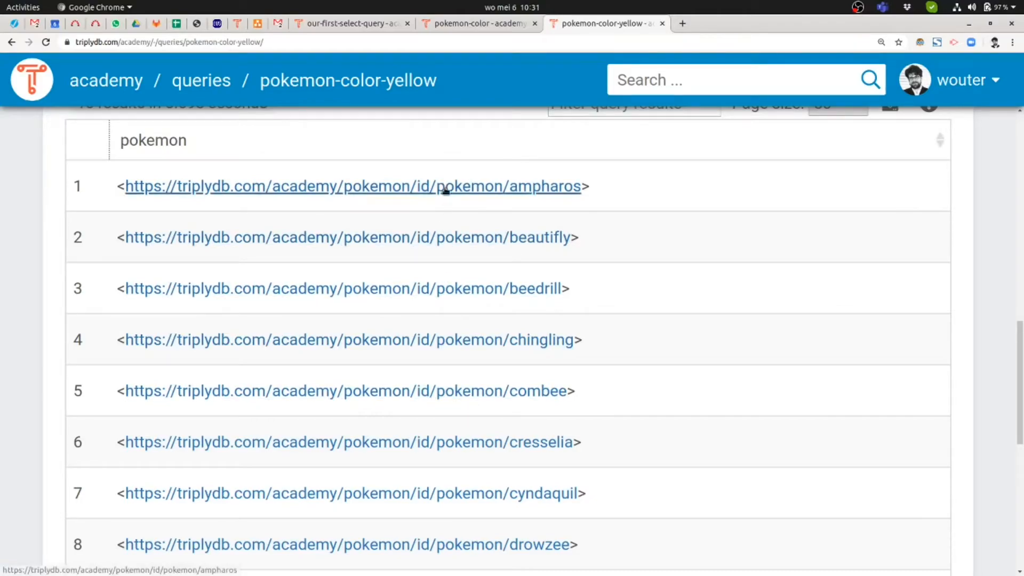
pyautogui.click(353, 185)
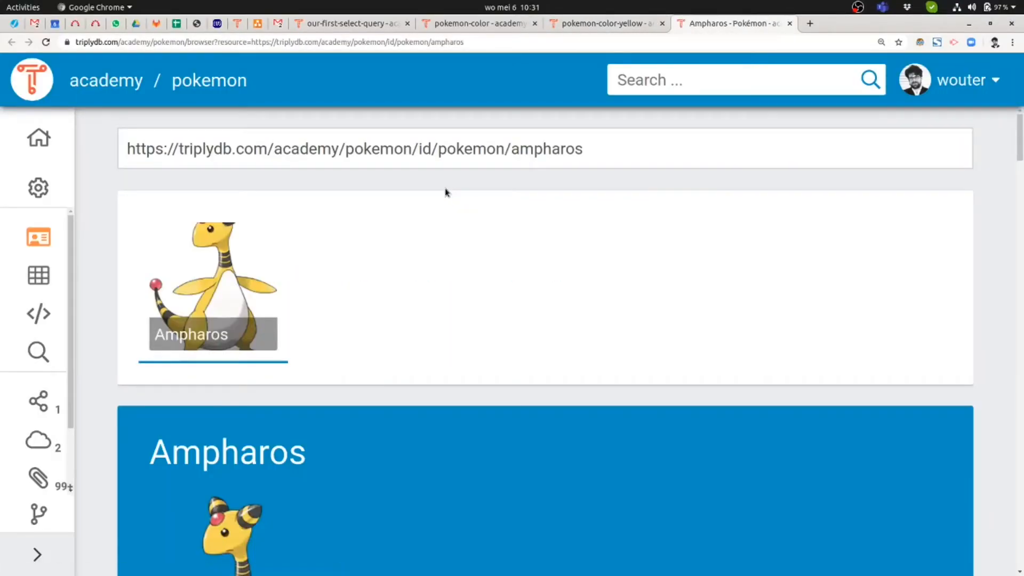
pyautogui.moveTo(450, 224)
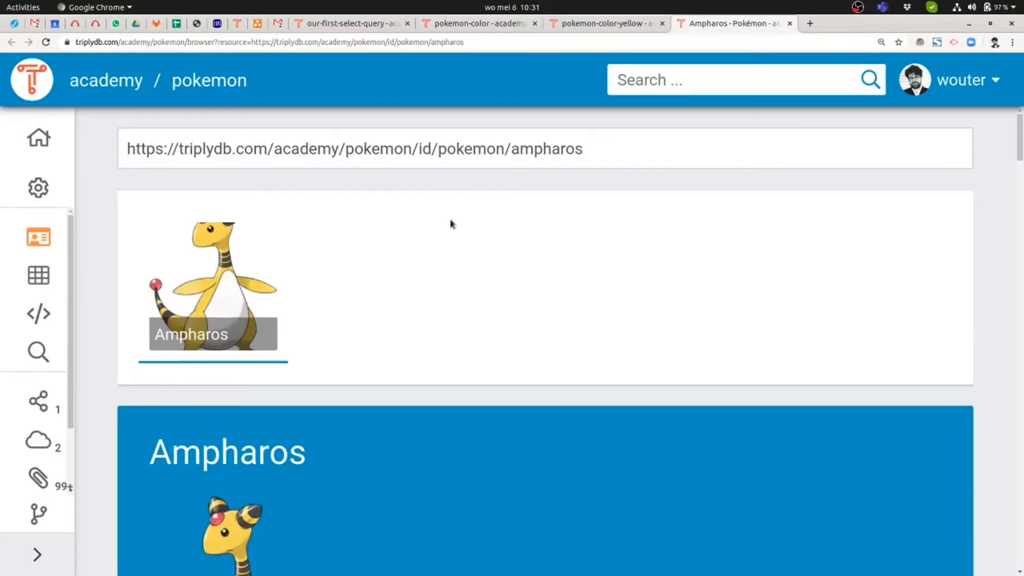
# Step: Return to the query results and open the Drowzee resource page
pyautogui.scroll(-3)
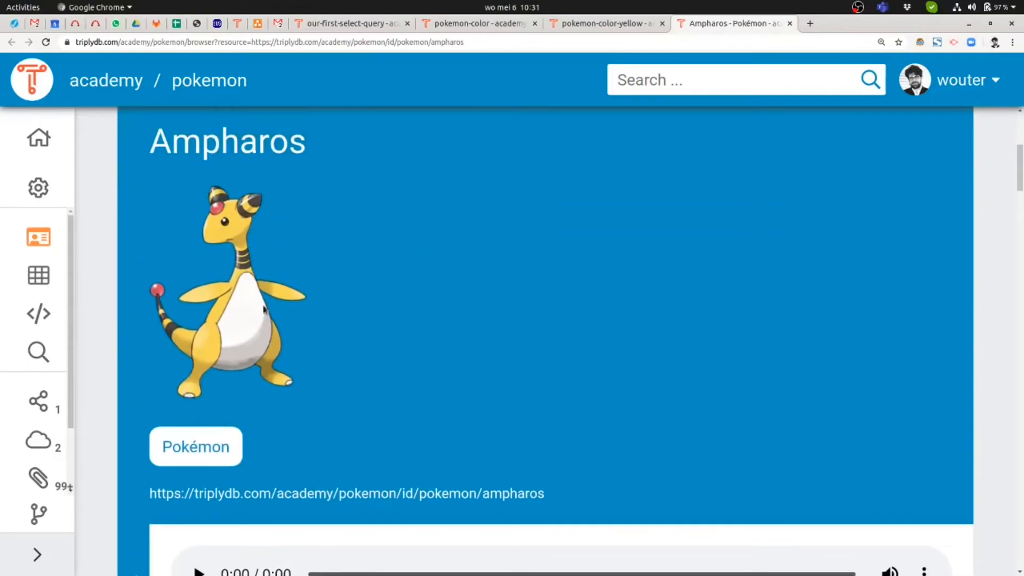
pyautogui.click(604, 24)
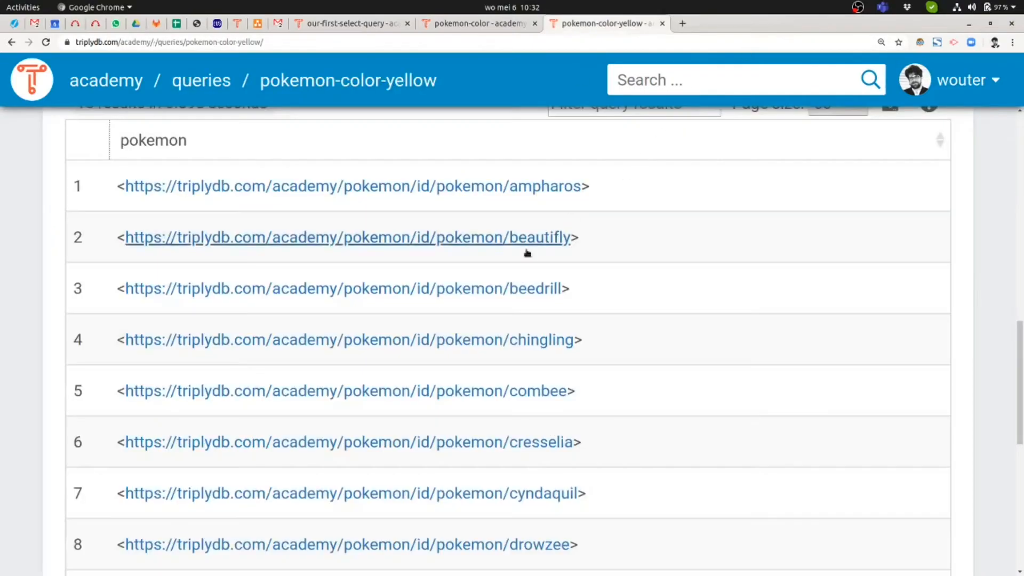
pyautogui.click(345, 543)
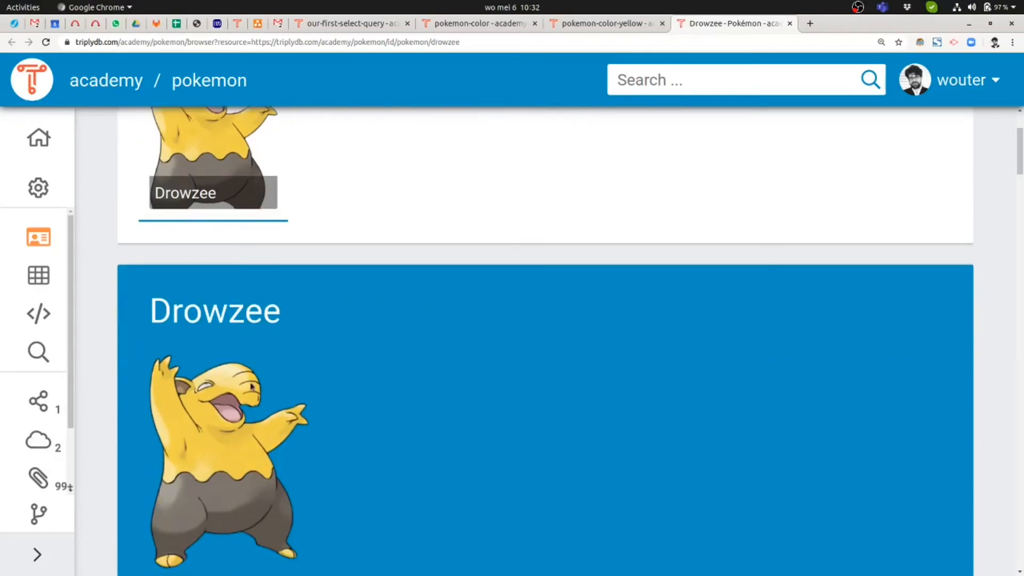